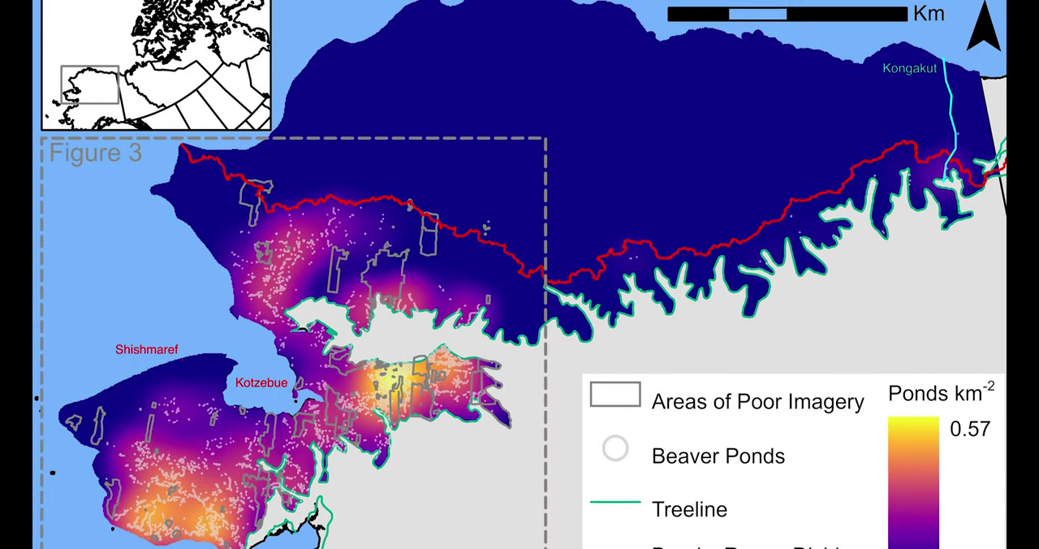
{"action": "scroll", "scroll_direction": "down", "scroll_amount": 3}
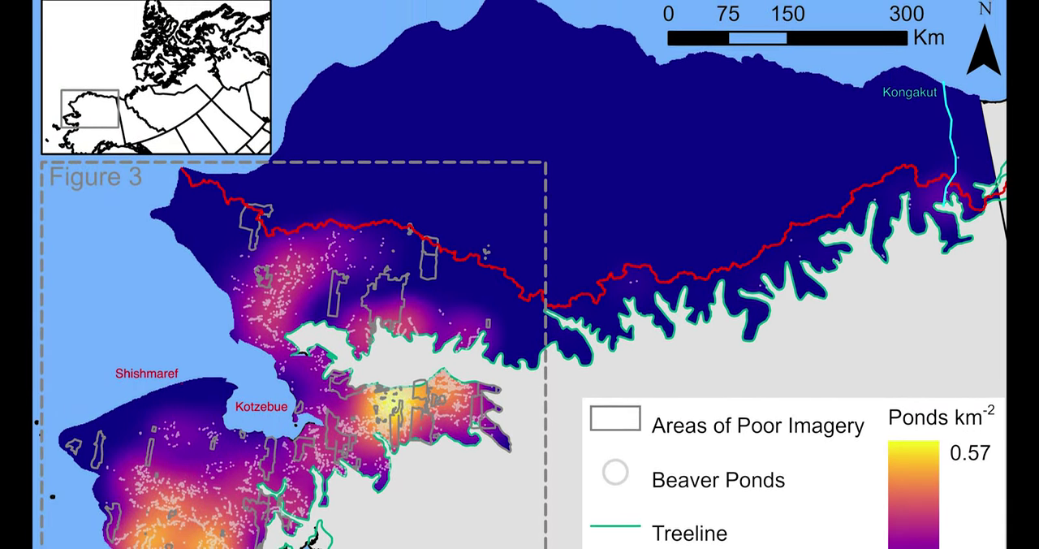